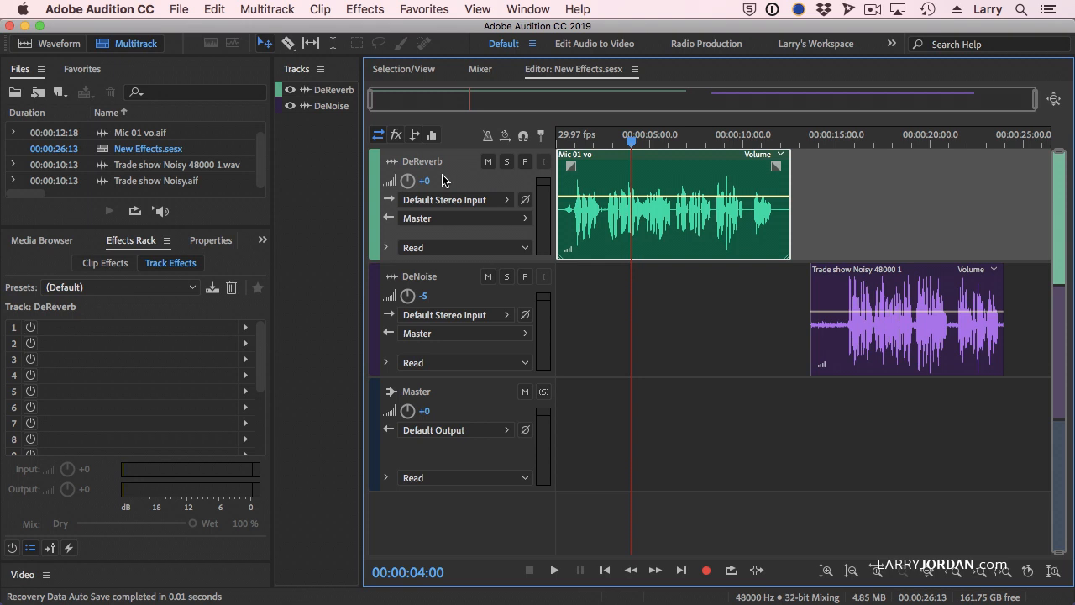
{"action": "mouse_move", "coordinate": [726, 220]}
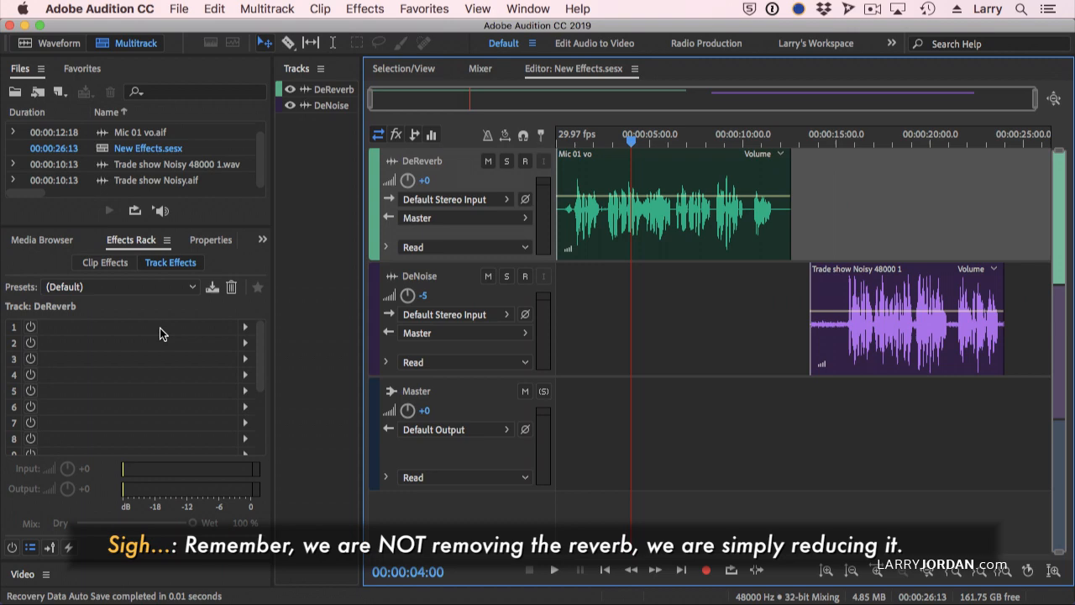
Step: Open the DeReverb track's effect slot 2 list to browse Noise Reduction / Restoration effects
{"action": "left_click", "coordinate": [245, 343]}
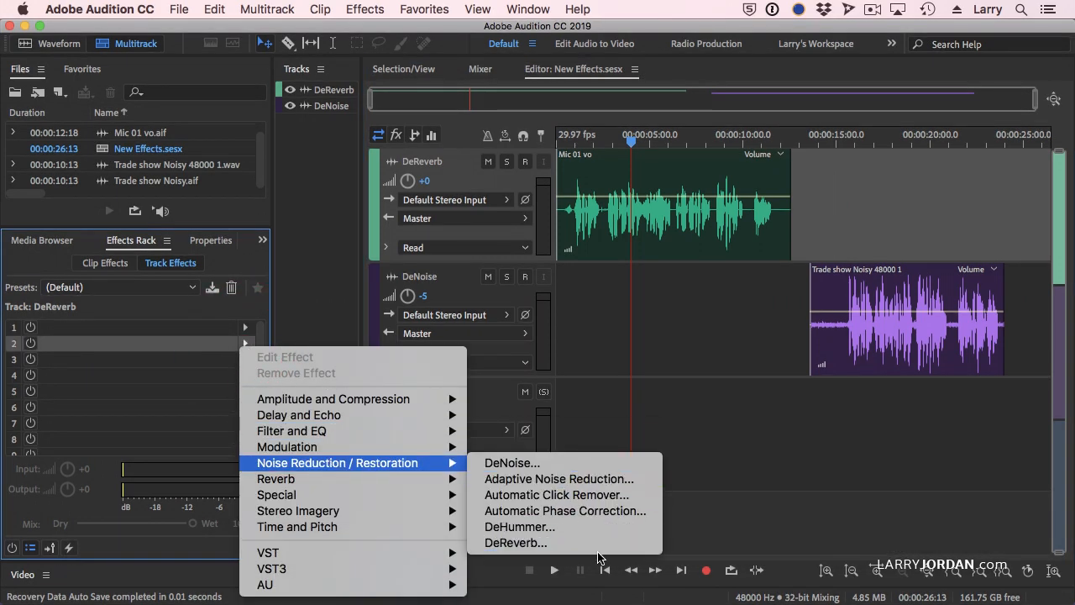
Step: Add DeReverb to the DeReverb track, move its settings window aside, and play the voice clip
{"action": "left_click", "coordinate": [515, 543]}
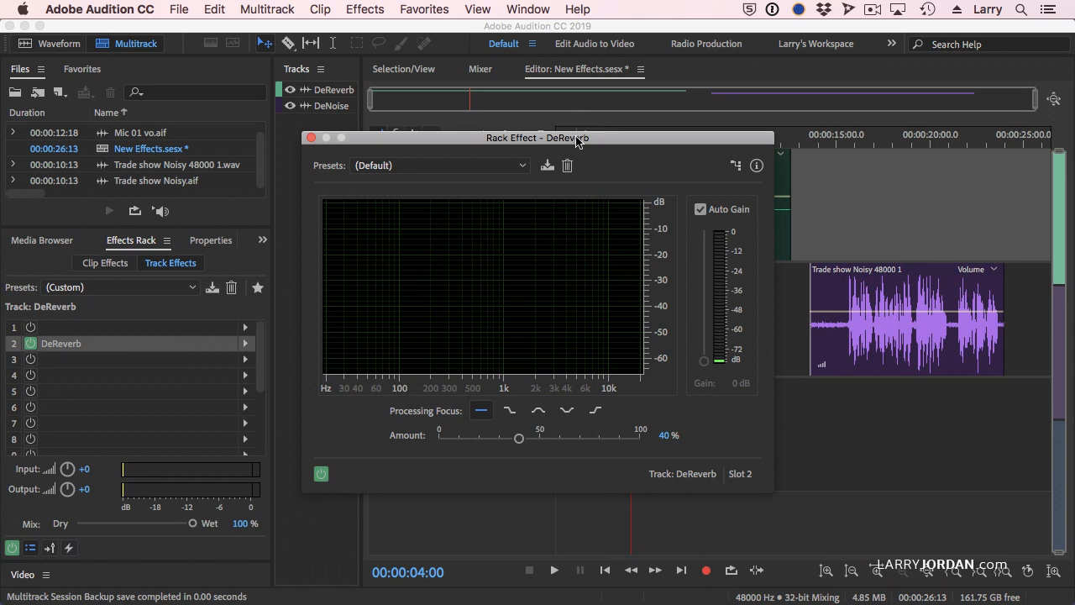
{"action": "left_click_drag", "start_coordinate": [538, 138], "coordinate": [509, 195]}
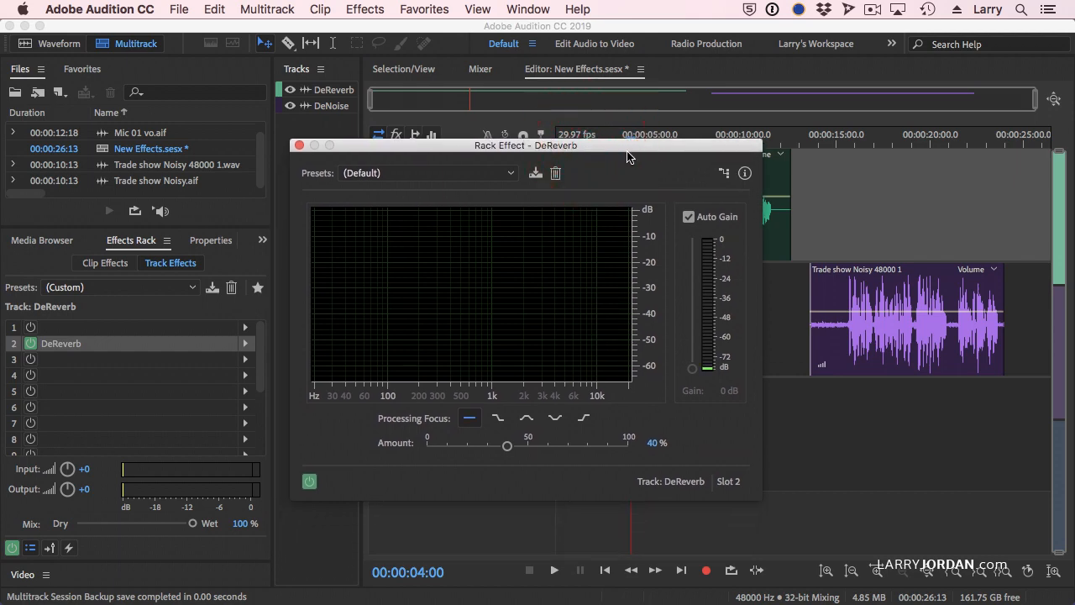
{"action": "left_click_drag", "start_coordinate": [526, 146], "coordinate": [508, 154]}
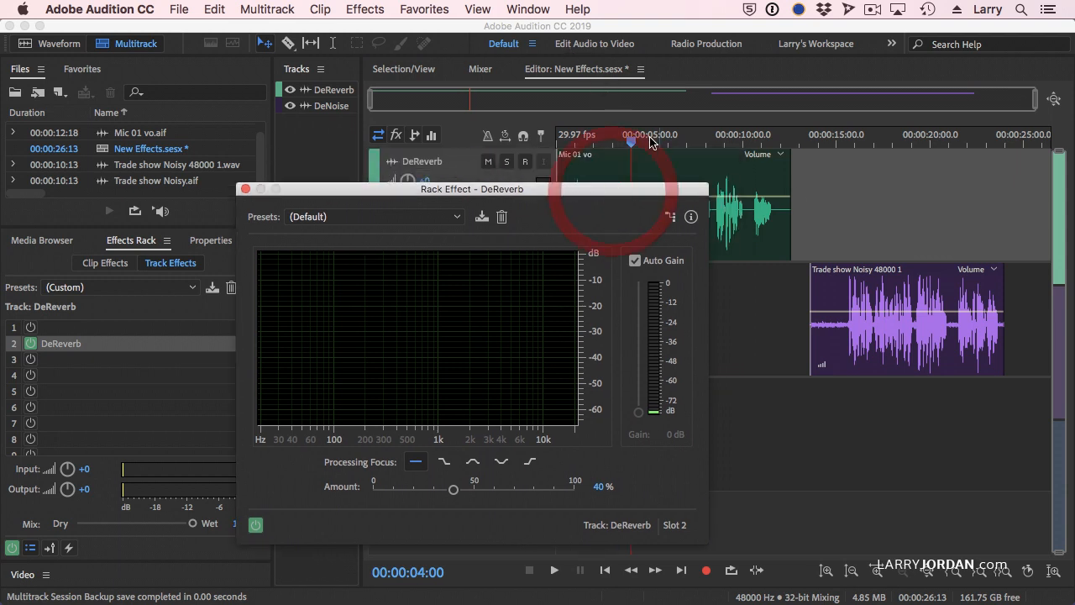
{"action": "left_click", "coordinate": [553, 571]}
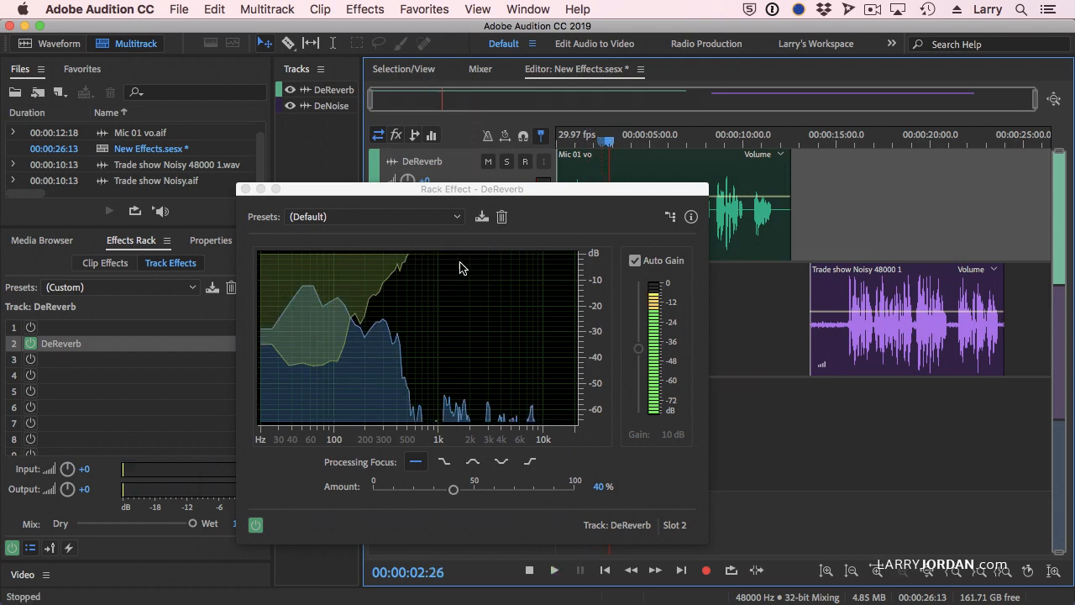
{"action": "mouse_move", "coordinate": [421, 318]}
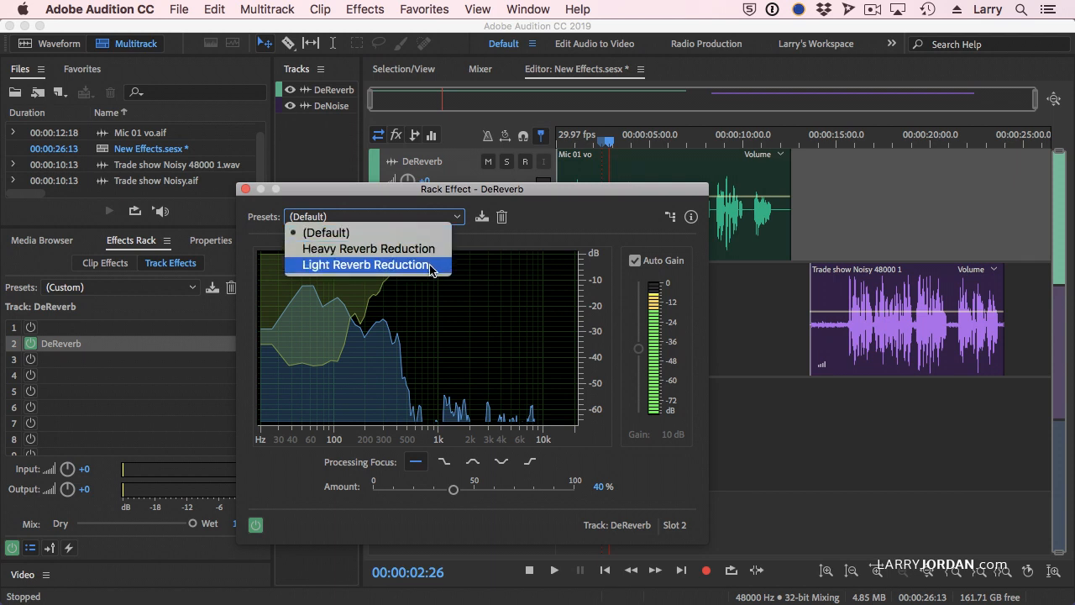
{"action": "mouse_move", "coordinate": [367, 248]}
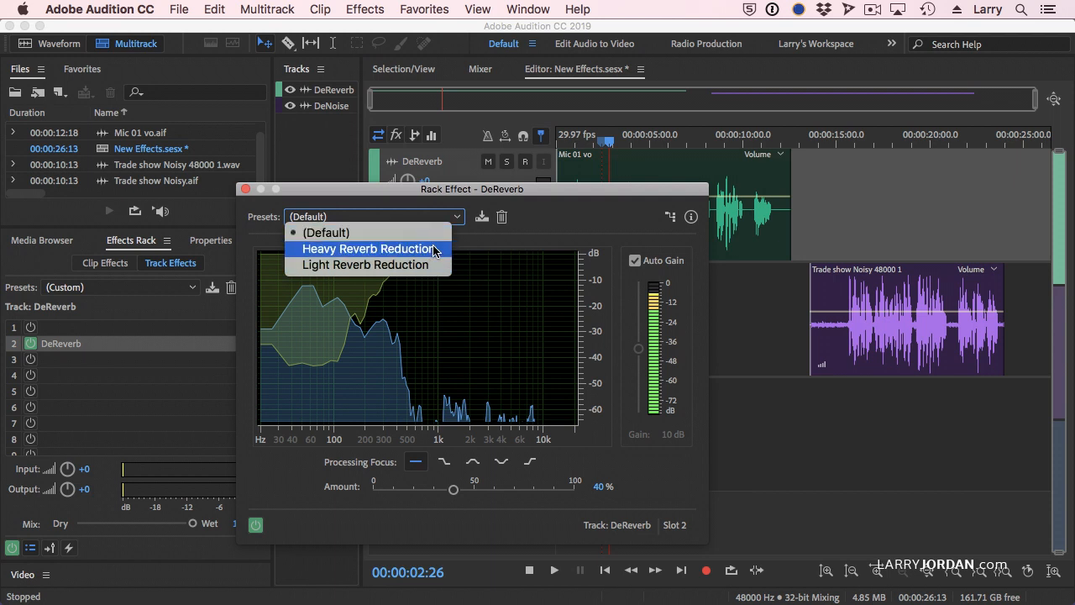
Step: Apply the Light Reverb Reduction preset and settle DeReverb's Amount slider at 19%
{"action": "left_click", "coordinate": [364, 263]}
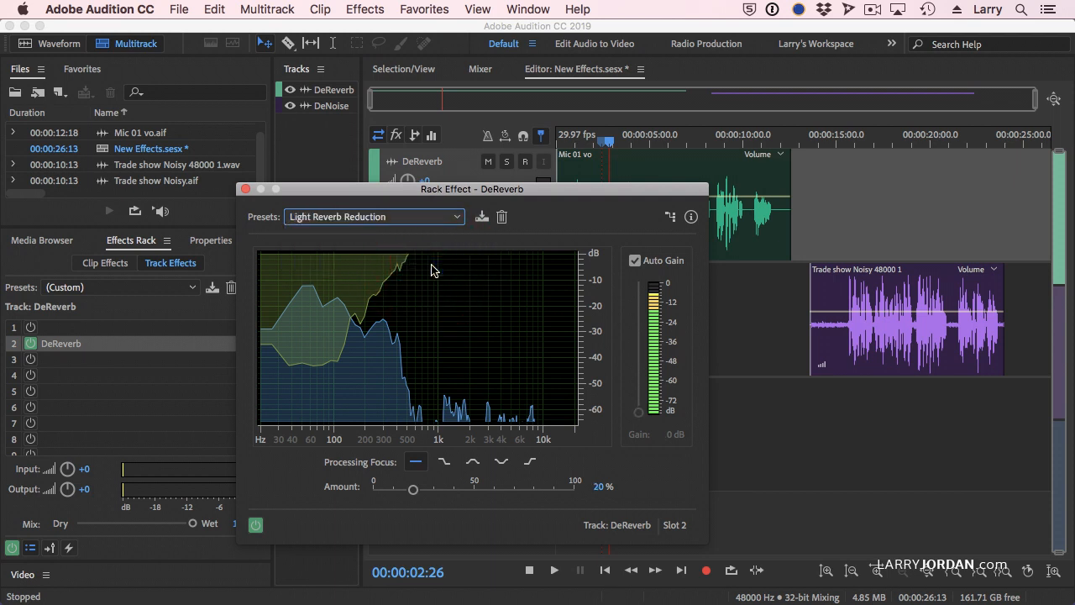
{"action": "mouse_move", "coordinate": [368, 490]}
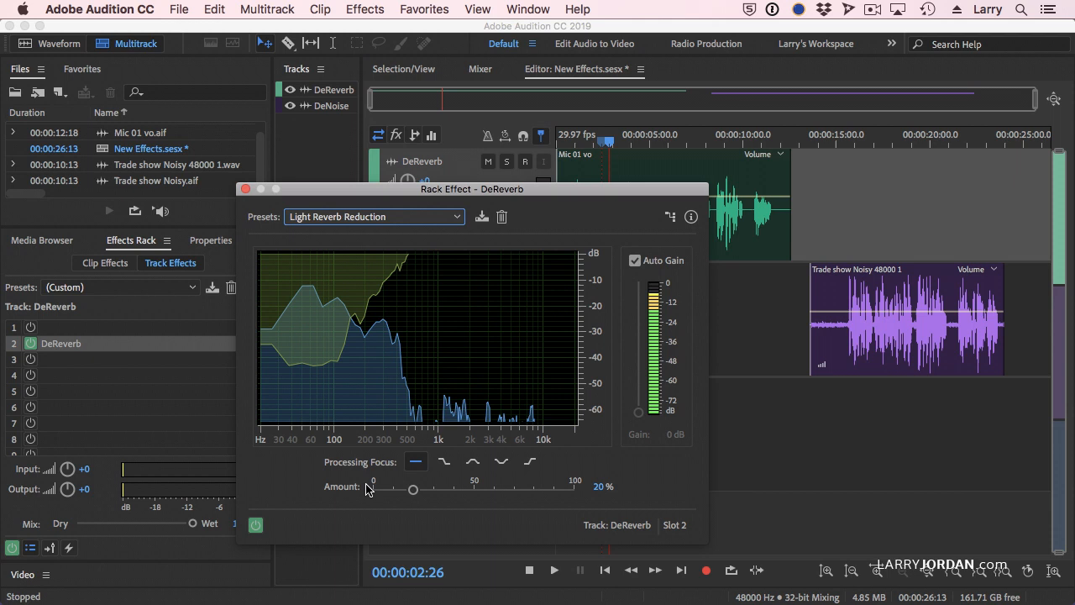
{"action": "mouse_move", "coordinate": [418, 482]}
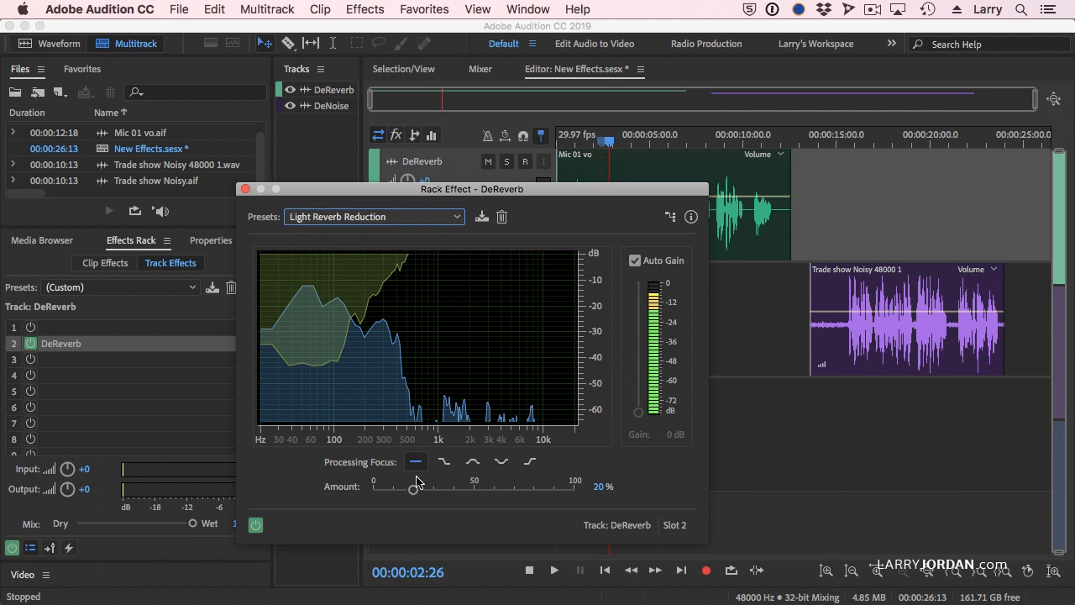
{"action": "left_click_drag", "start_coordinate": [412, 489], "coordinate": [421, 489]}
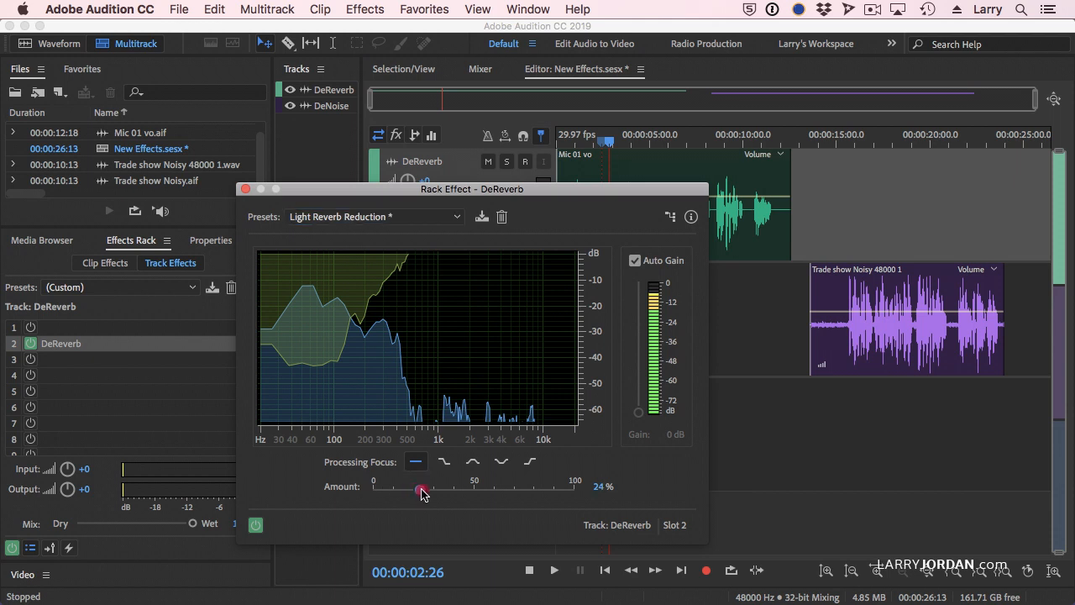
{"action": "left_click_drag", "start_coordinate": [421, 491], "coordinate": [411, 491]}
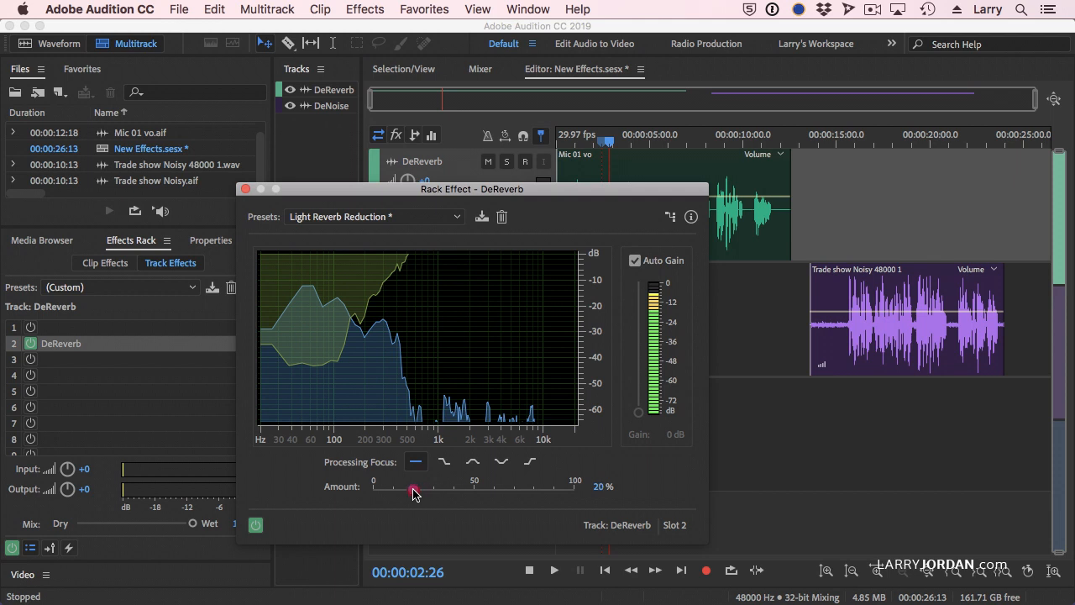
{"action": "left_click_drag", "start_coordinate": [412, 490], "coordinate": [428, 490]}
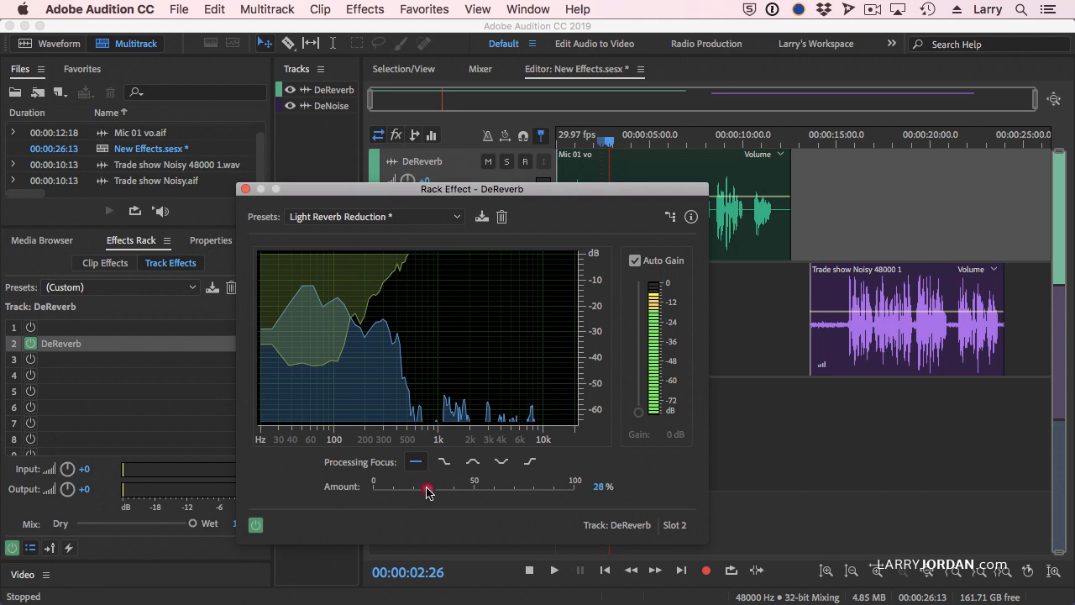
{"action": "left_click_drag", "start_coordinate": [428, 489], "coordinate": [414, 489]}
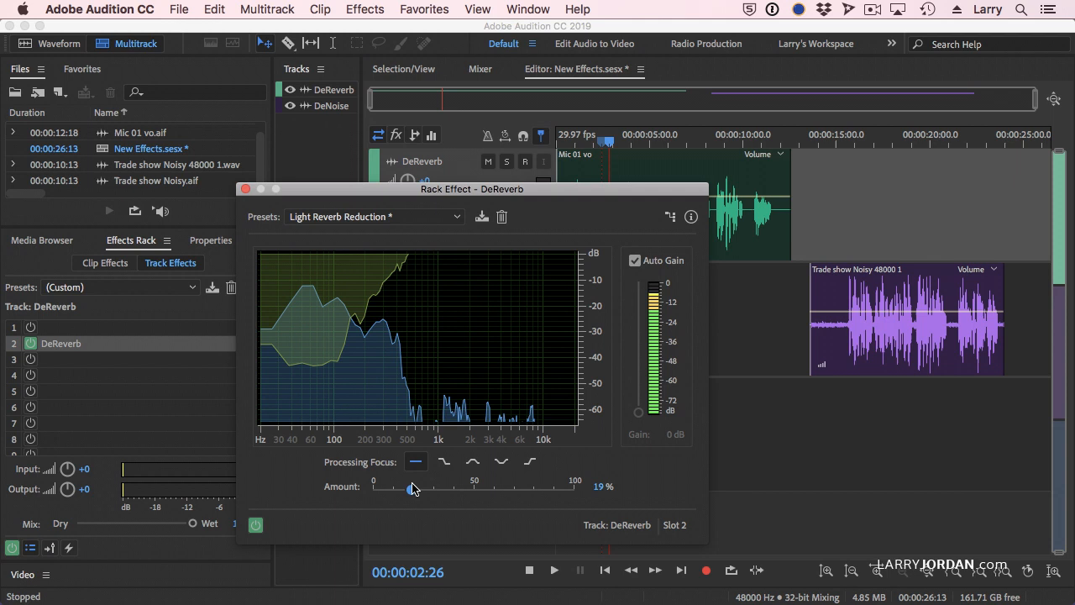
Step: Turn off DeReverb's Auto Gain and fine-tune the Amount around 19%
{"action": "left_click", "coordinate": [635, 260]}
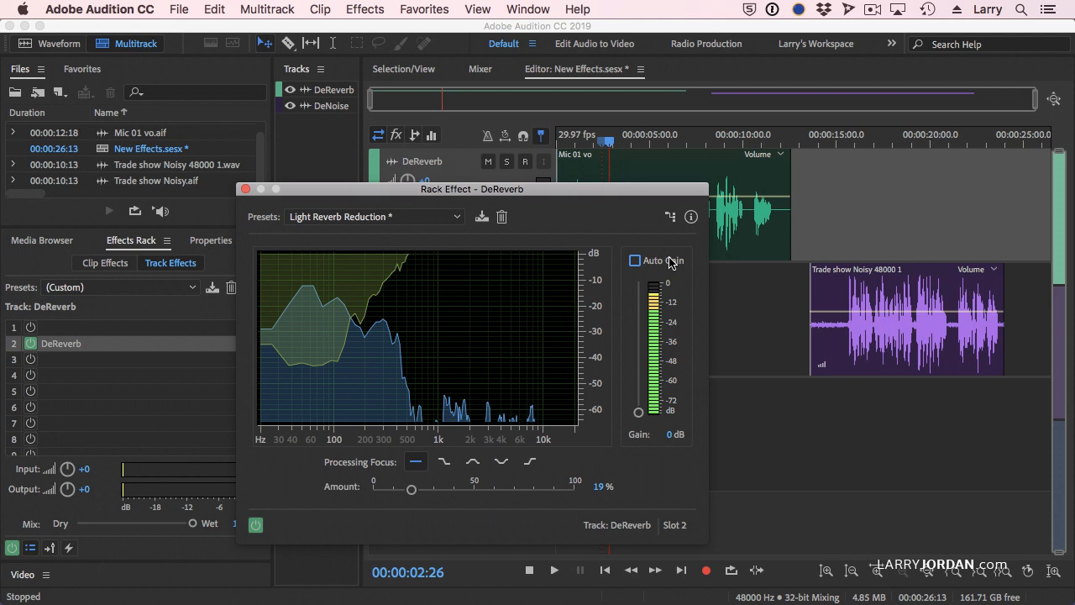
{"action": "mouse_move", "coordinate": [670, 264]}
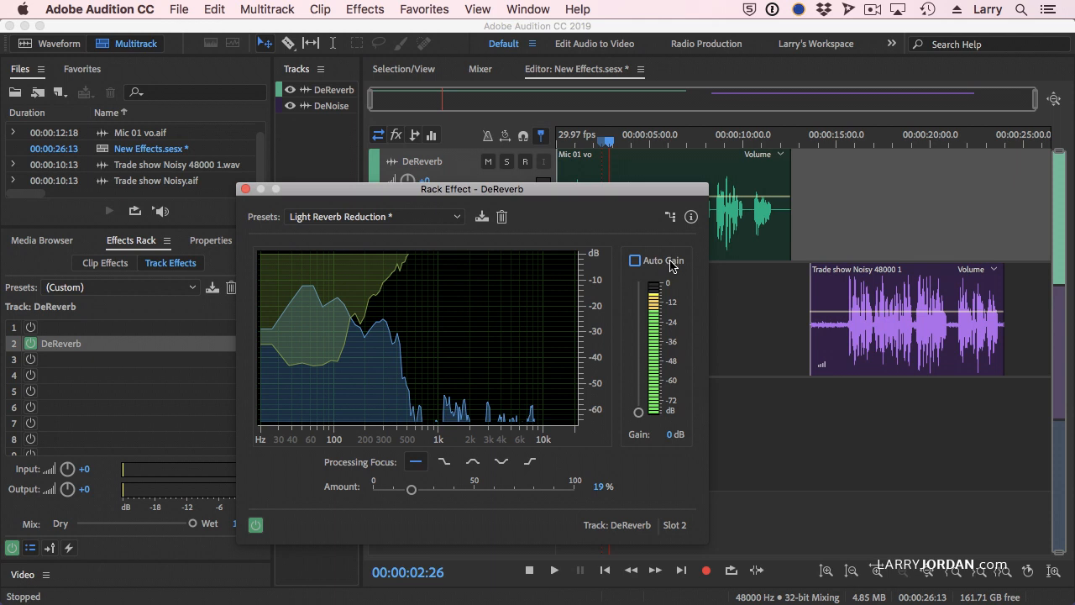
{"action": "mouse_move", "coordinate": [639, 416]}
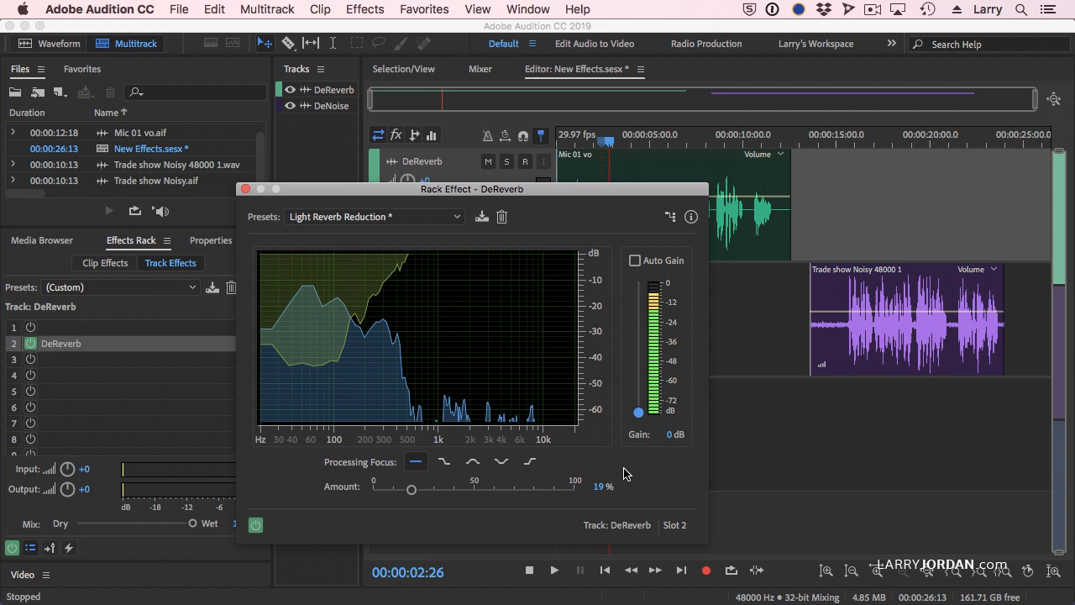
{"action": "left_click_drag", "start_coordinate": [411, 489], "coordinate": [414, 488]}
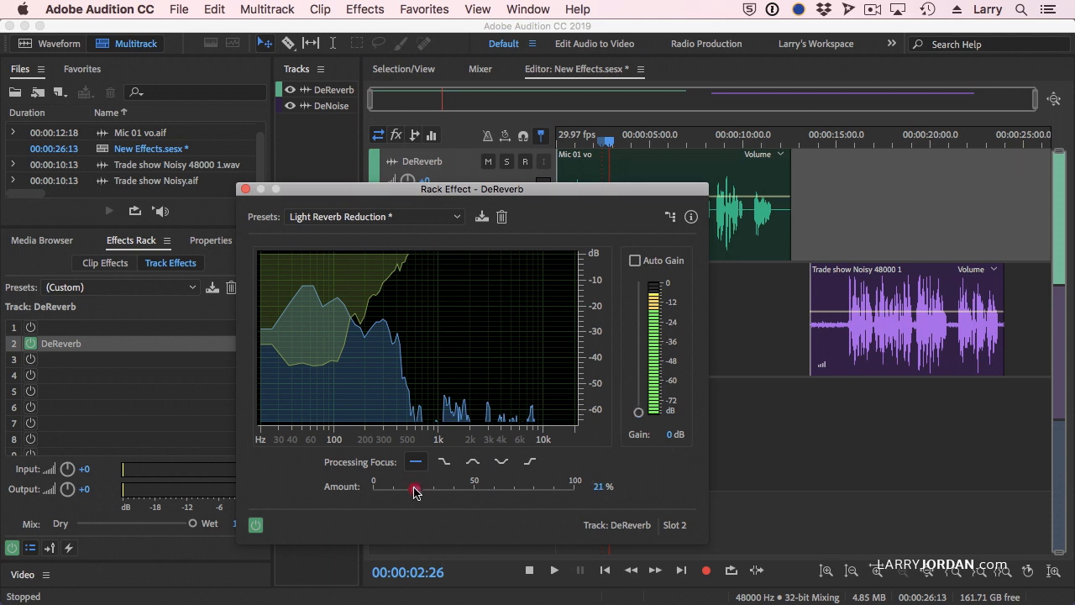
{"action": "left_click_drag", "start_coordinate": [415, 489], "coordinate": [411, 489]}
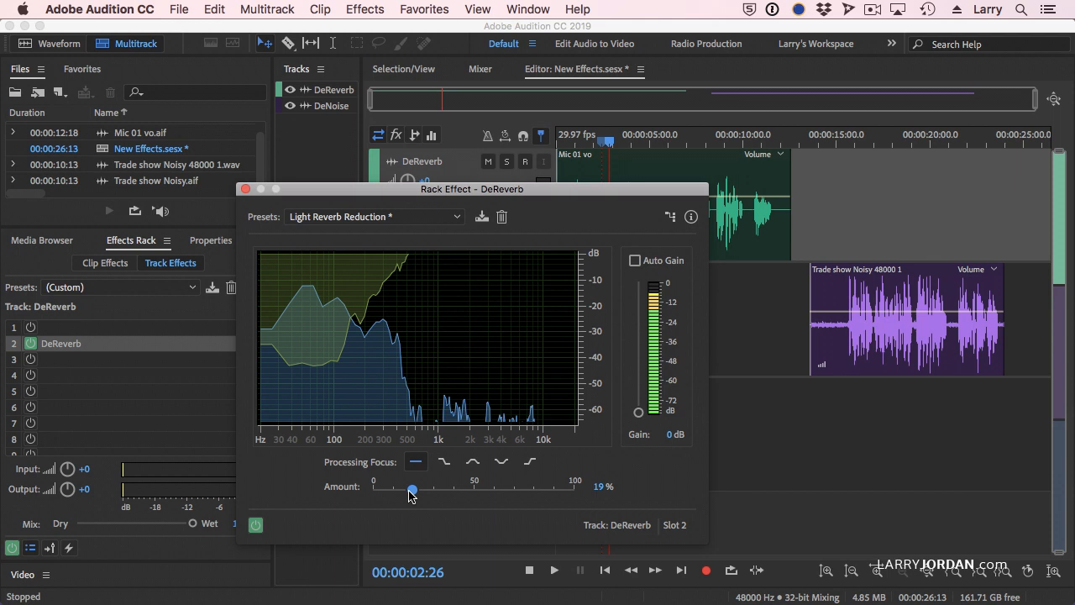
{"action": "mouse_move", "coordinate": [473, 461]}
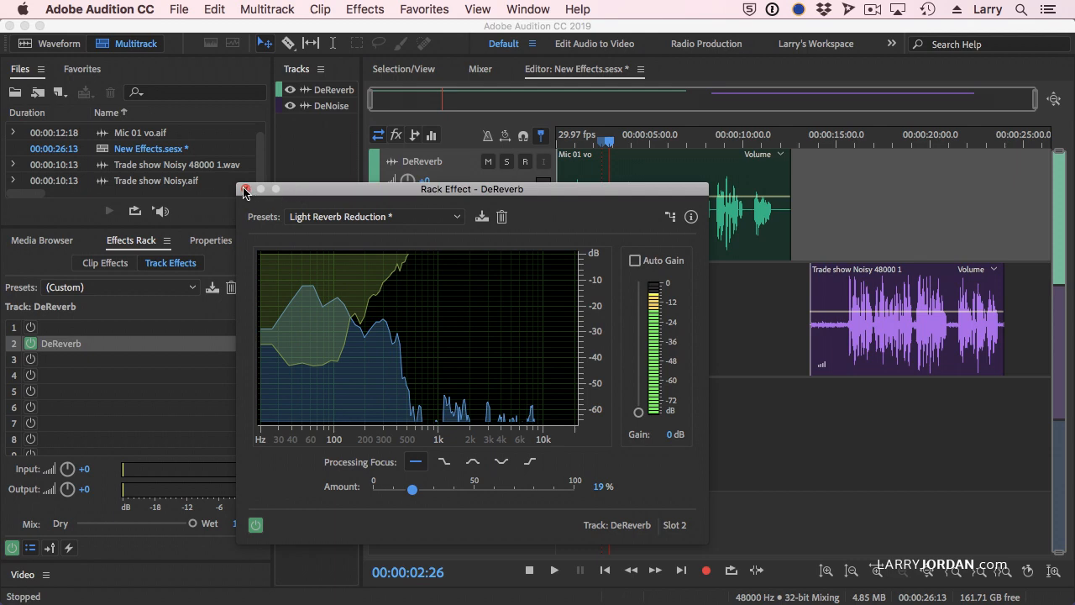
Step: Close the DeReverb effect settings window
{"action": "left_click", "coordinate": [247, 189]}
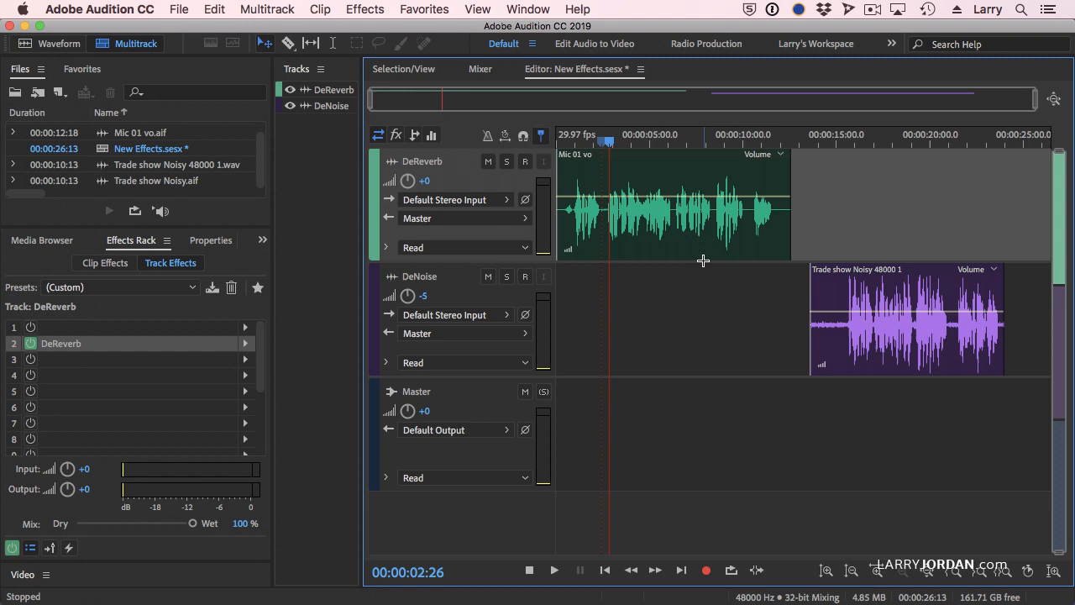
{"action": "mouse_move", "coordinate": [723, 306]}
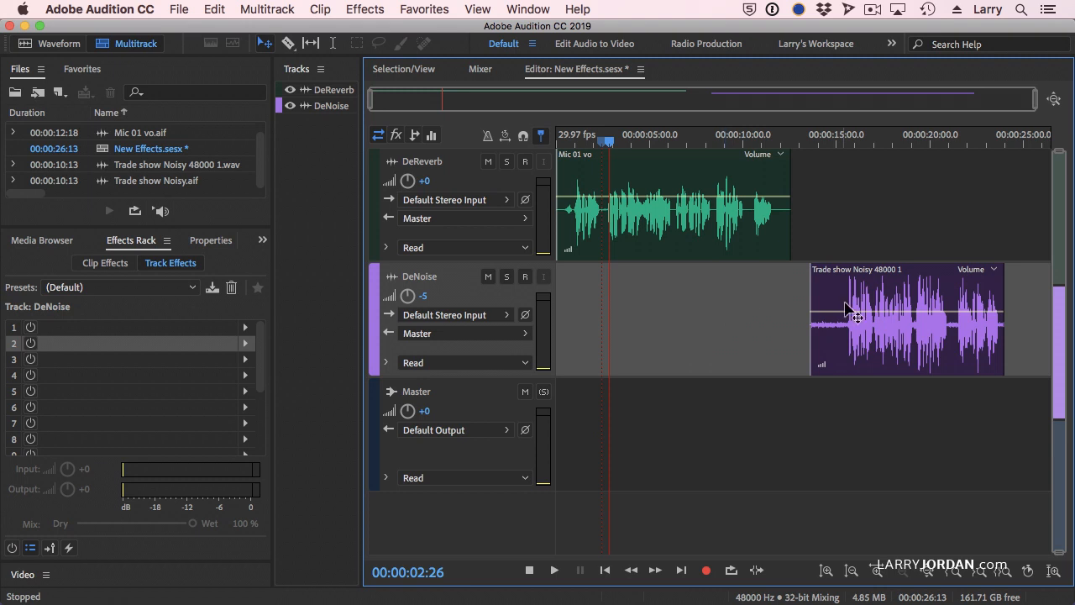
{"action": "mouse_move", "coordinate": [141, 344]}
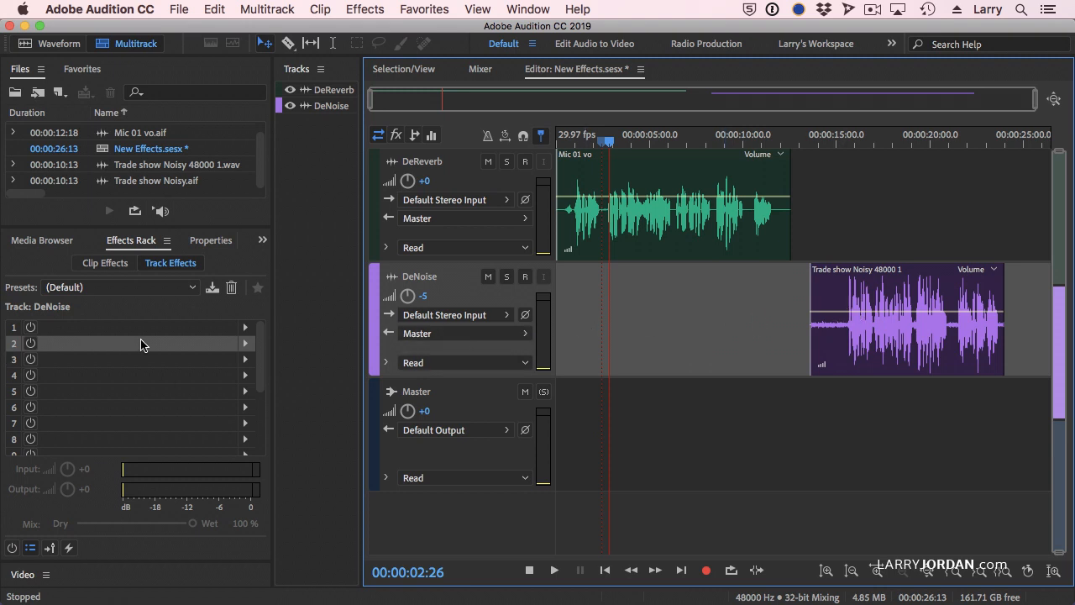
{"action": "mouse_move", "coordinate": [245, 347]}
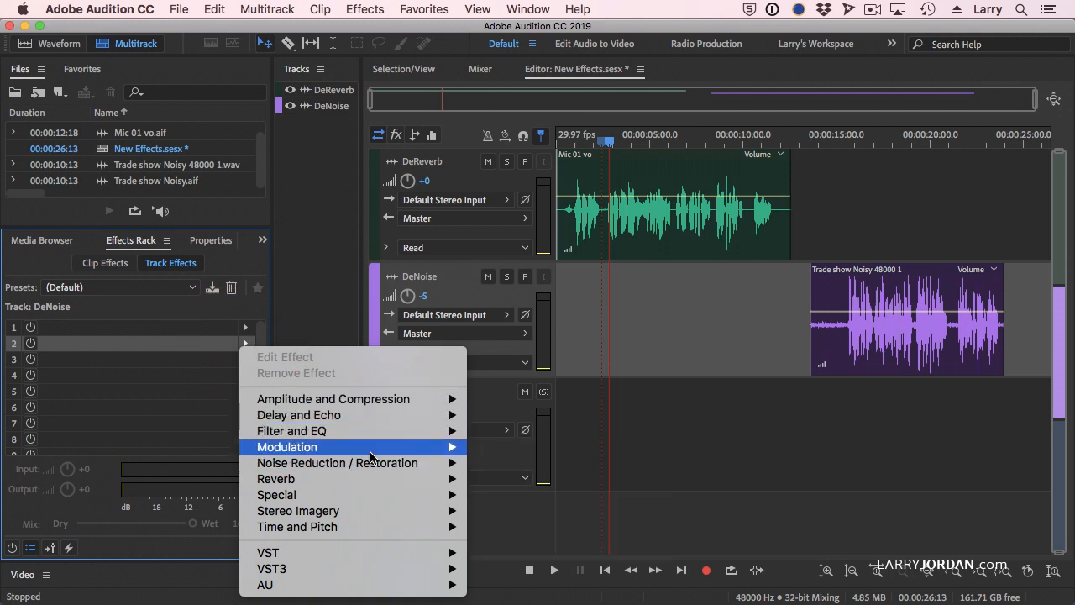
{"action": "mouse_move", "coordinate": [337, 463]}
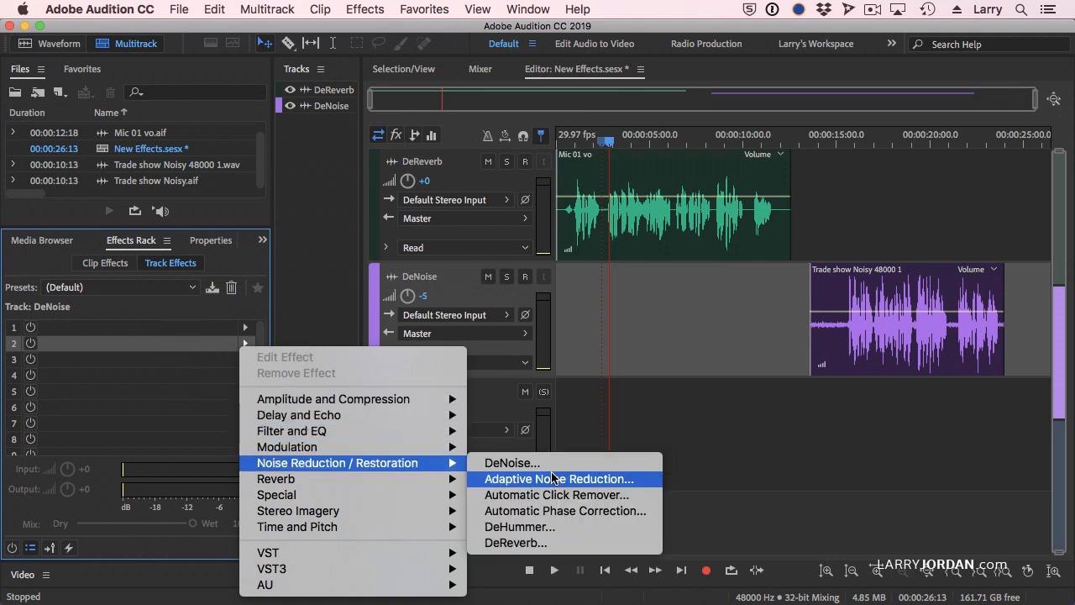
{"action": "mouse_move", "coordinate": [512, 463]}
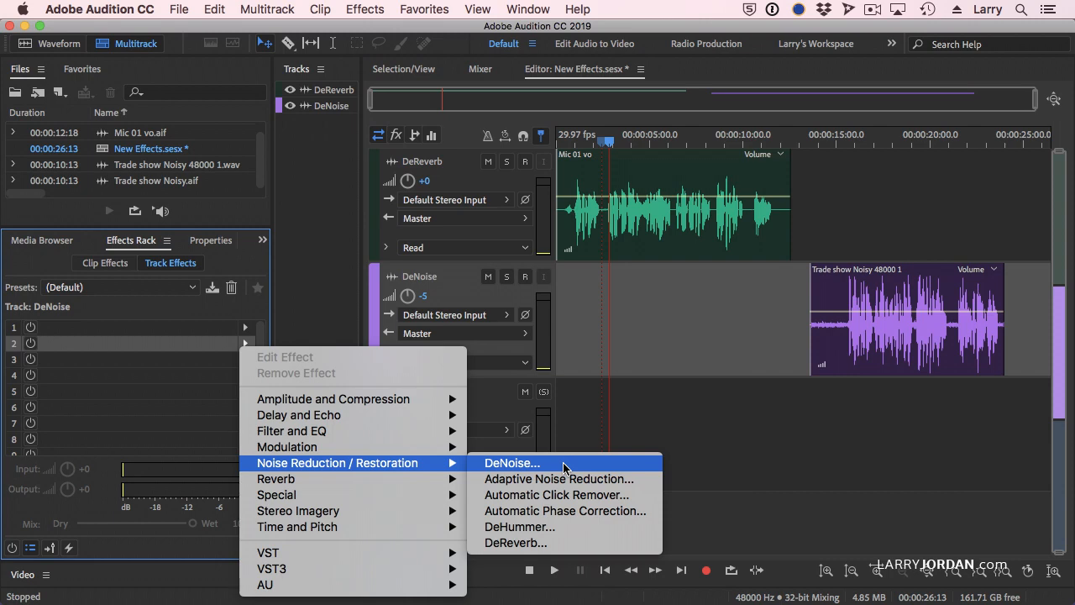
{"action": "mouse_move", "coordinate": [554, 463]}
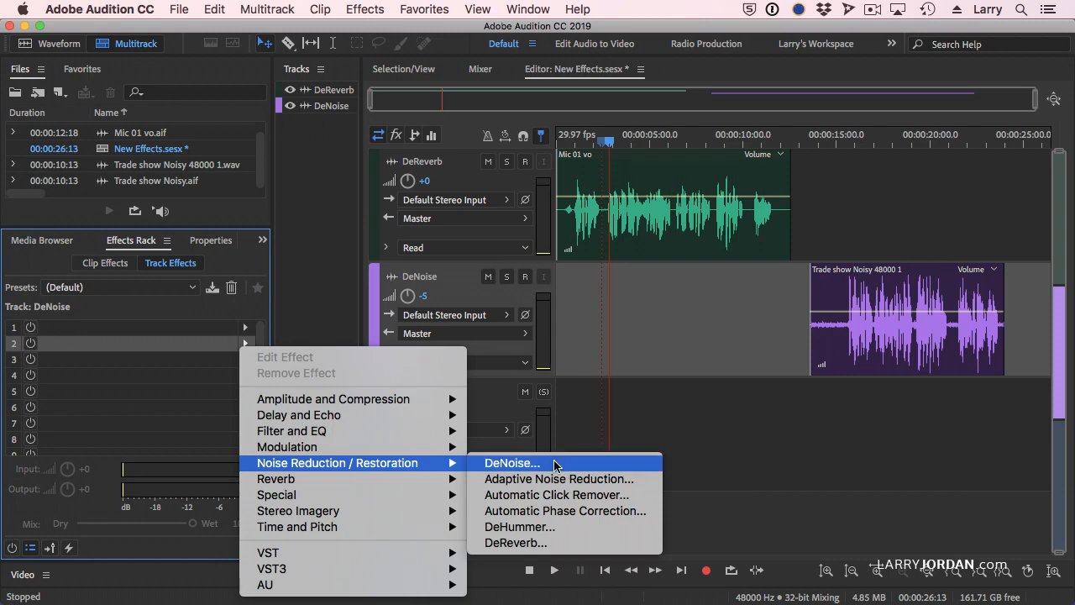
Step: Add DeNoise to the DeNoise track, check its presets, set Amount to 41%, enable Output Noise Only
{"action": "left_click", "coordinate": [512, 463]}
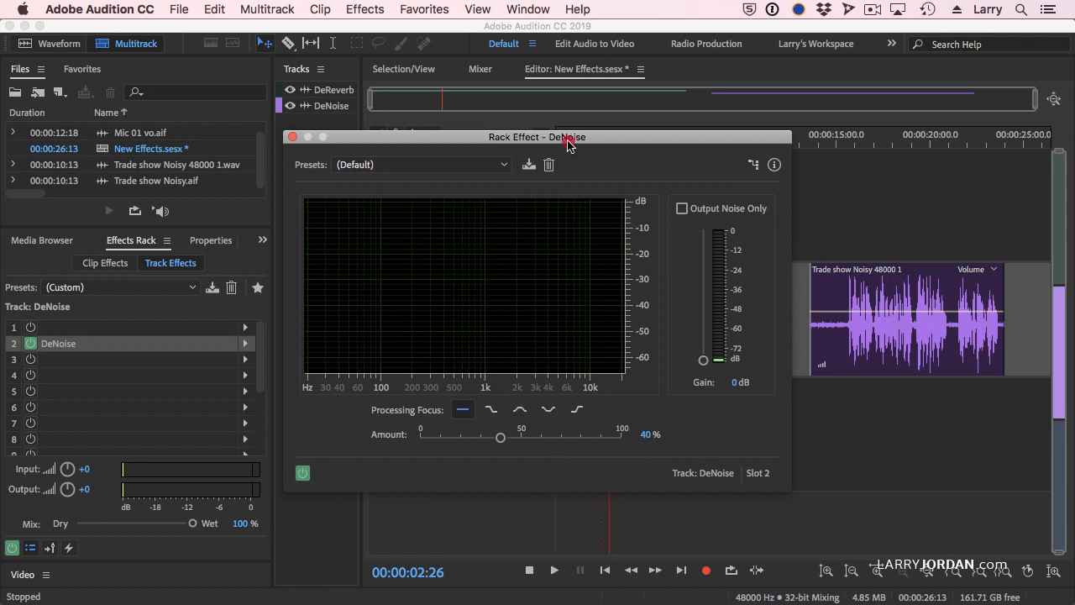
{"action": "left_click", "coordinate": [420, 174]}
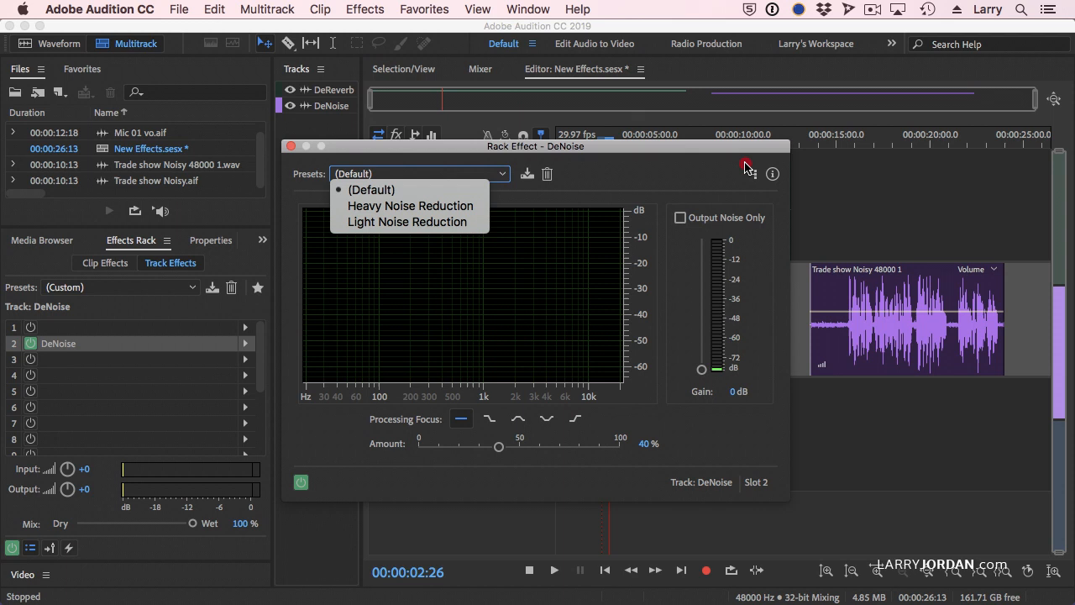
{"action": "mouse_move", "coordinate": [708, 161]}
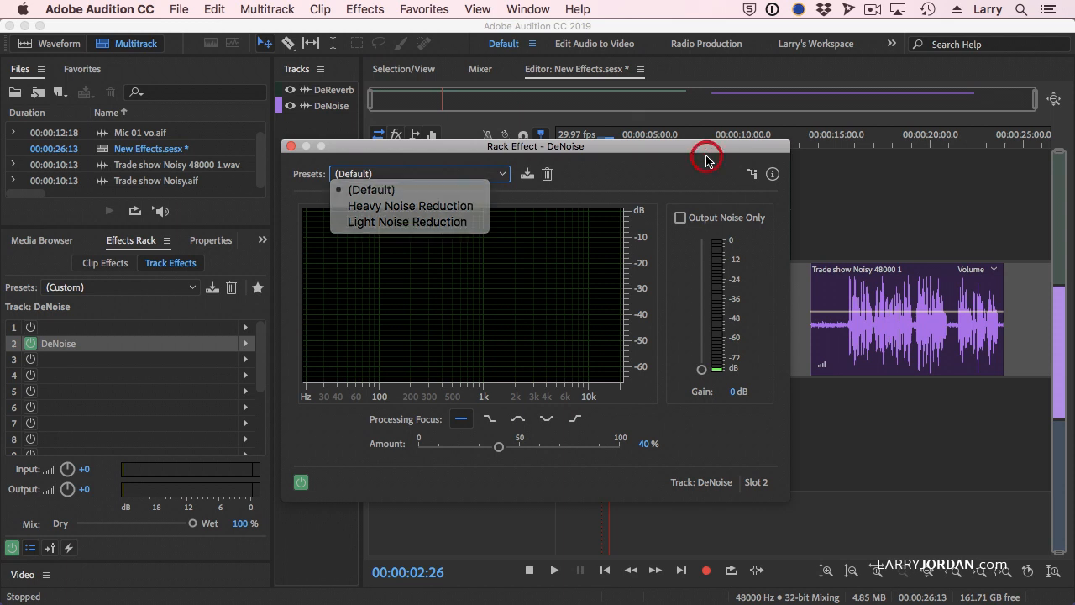
{"action": "left_click", "coordinate": [371, 189]}
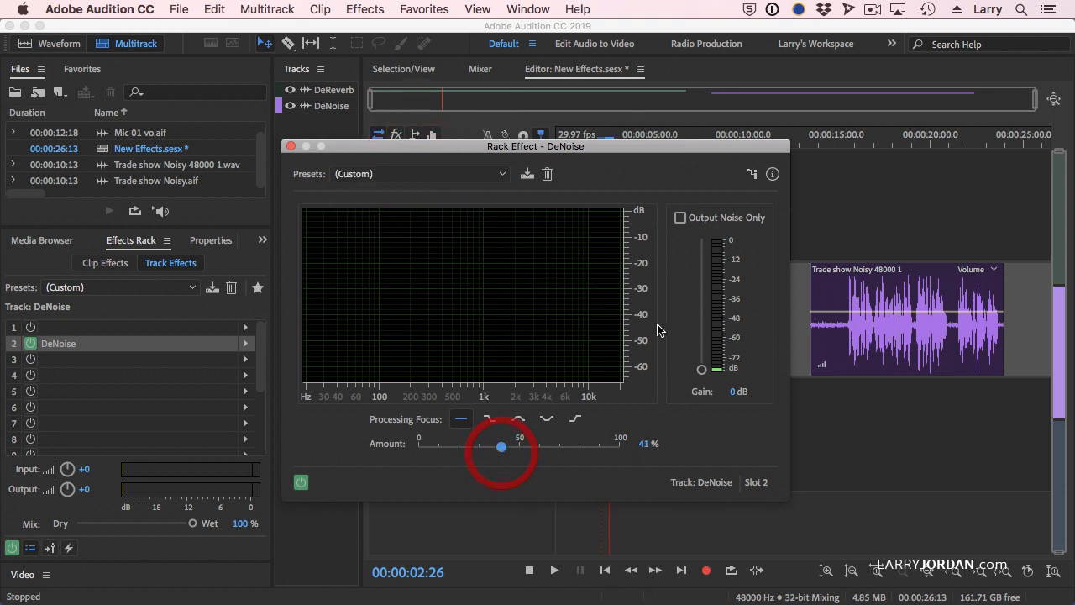
{"action": "left_click", "coordinate": [680, 217]}
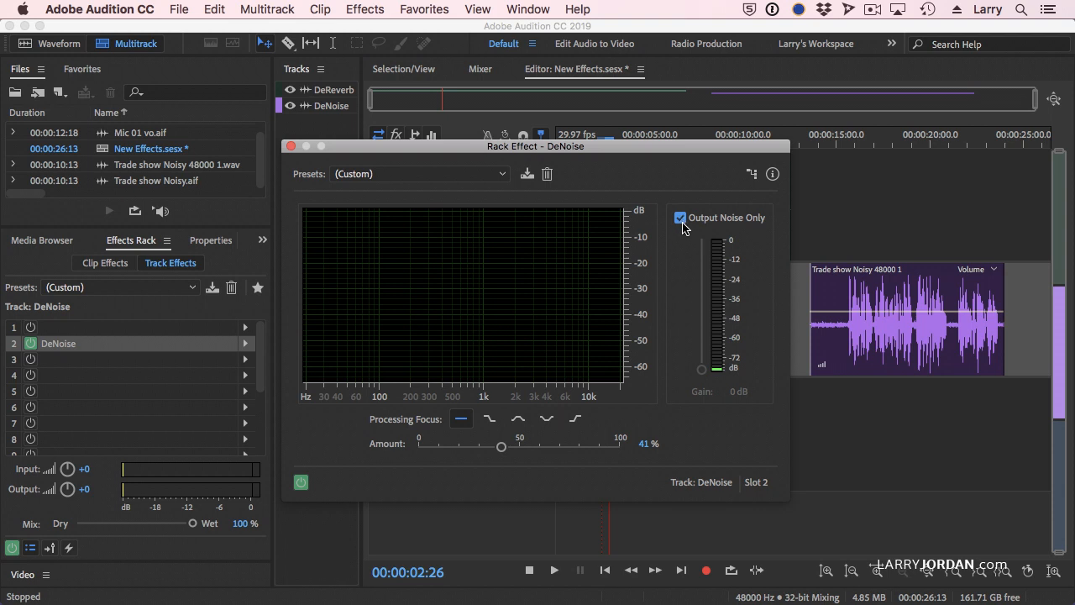
Step: Toggle Output Noise Only, lower the DeNoise Amount to 33%, and close the settings window
{"action": "left_click", "coordinate": [680, 217]}
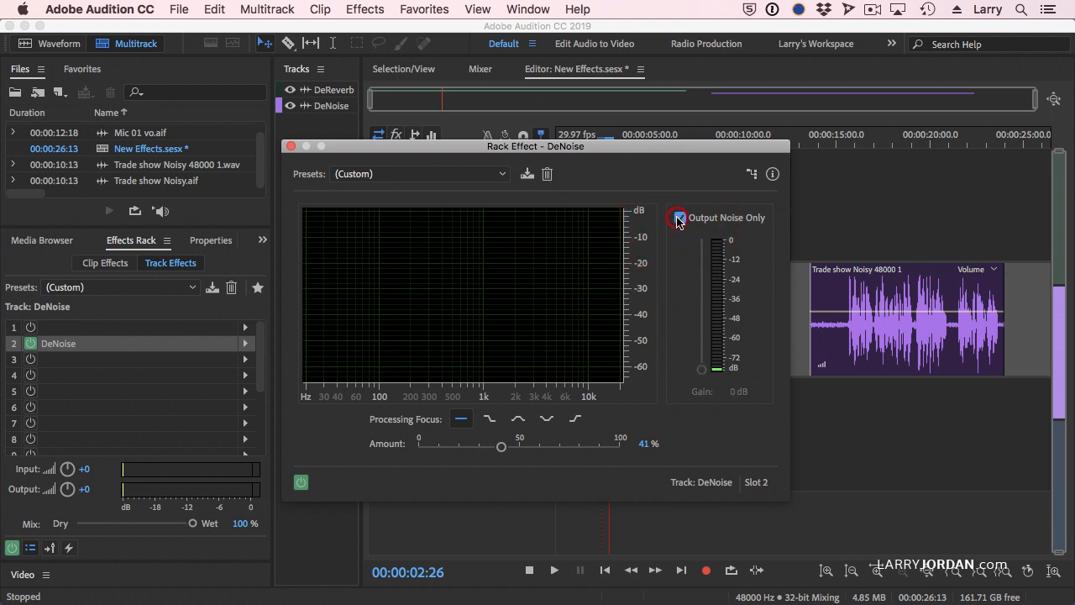
{"action": "left_click", "coordinate": [679, 218]}
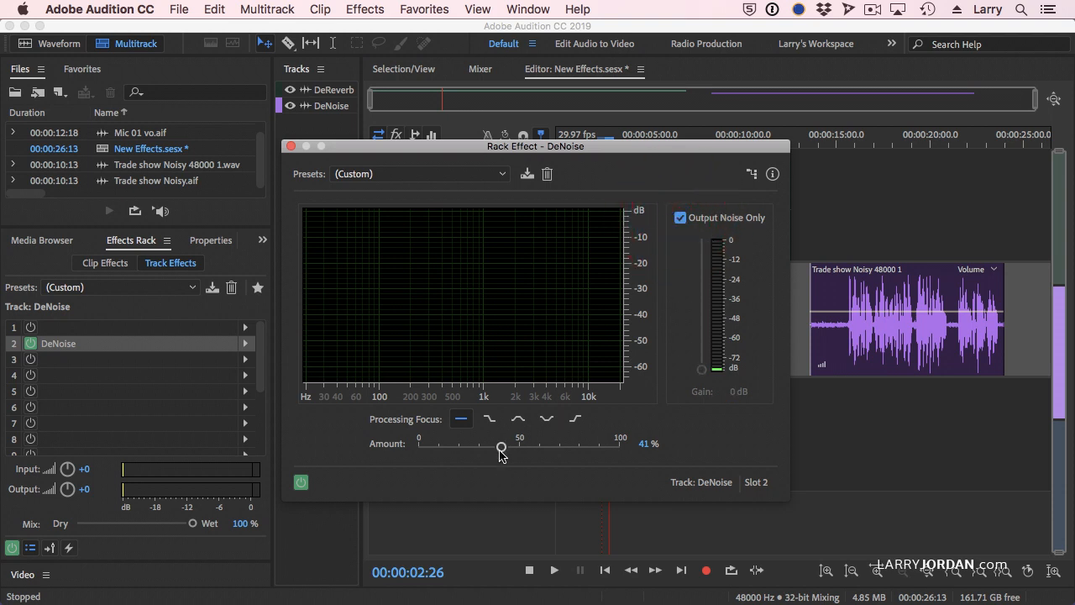
{"action": "left_click_drag", "start_coordinate": [502, 447], "coordinate": [485, 447]}
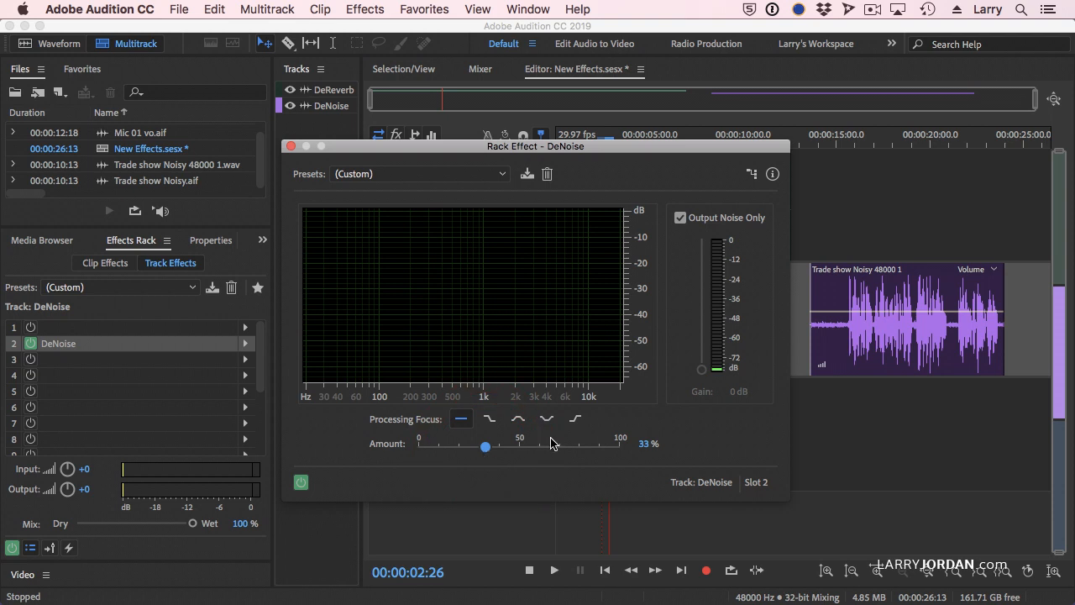
{"action": "mouse_move", "coordinate": [733, 440]}
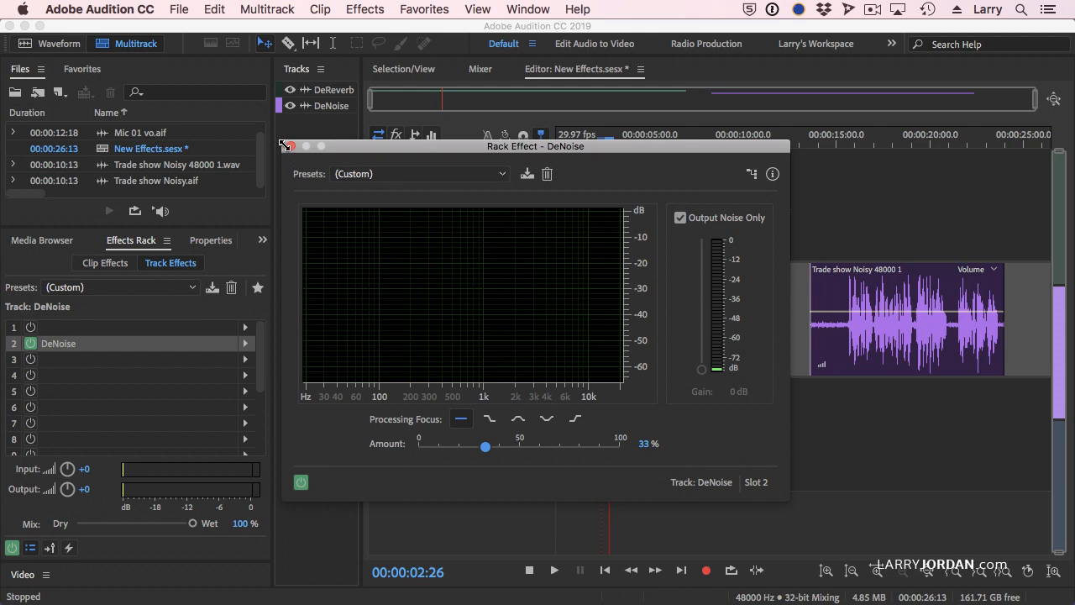
{"action": "left_click", "coordinate": [286, 145]}
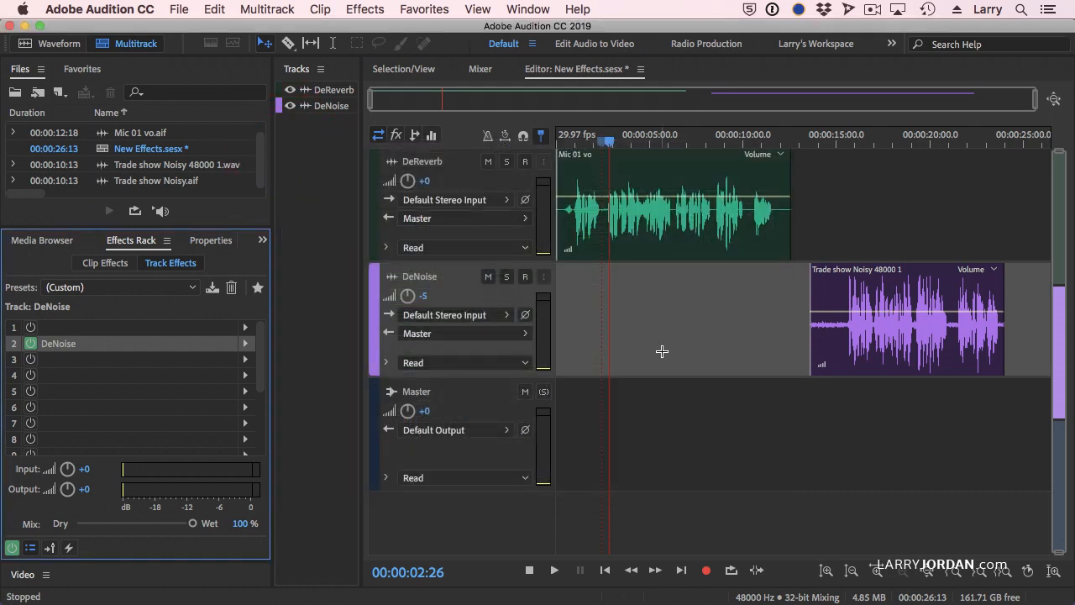